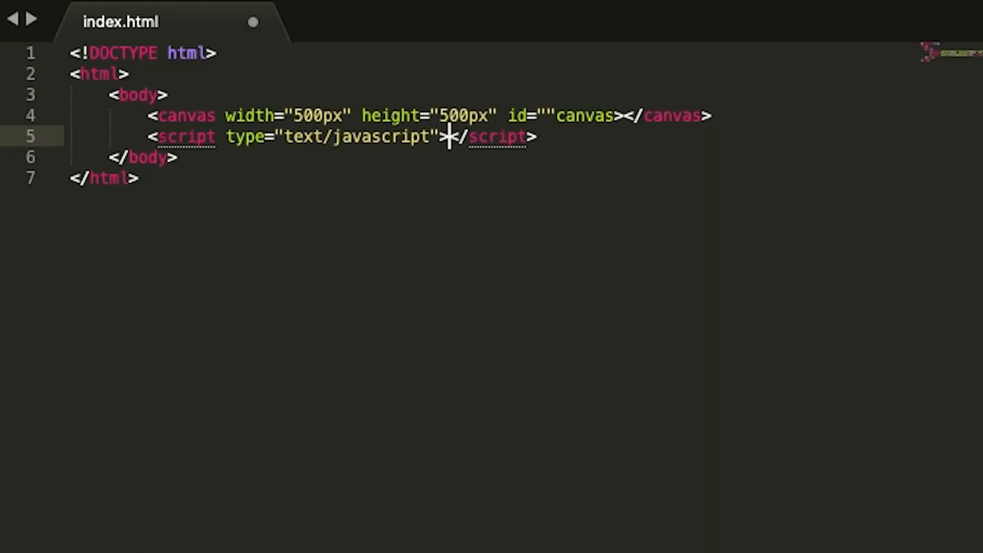
{"action": "type", "text": "let c = document.getElementById(\"canvas\");"}
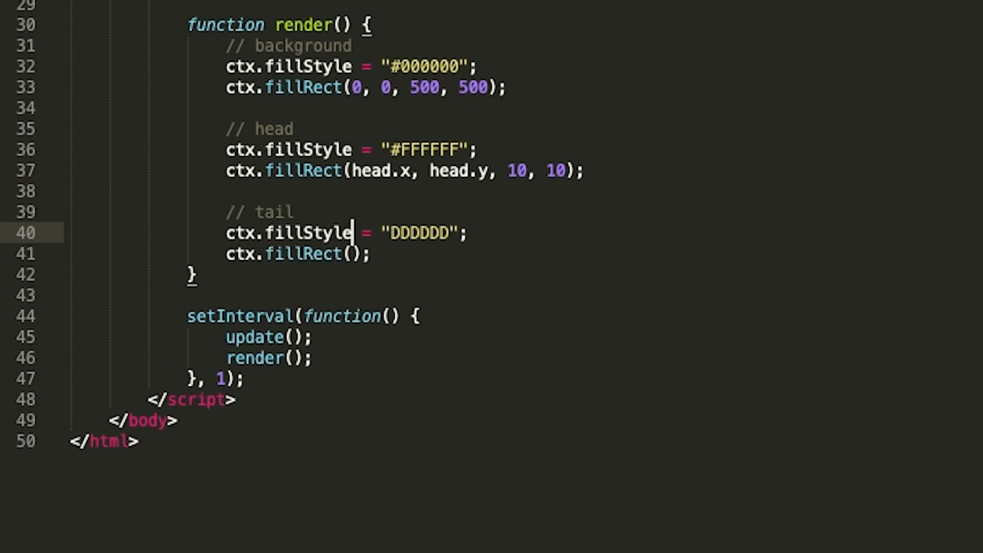
{"action": "scroll", "scroll_direction": "up", "scroll_amount": 3}
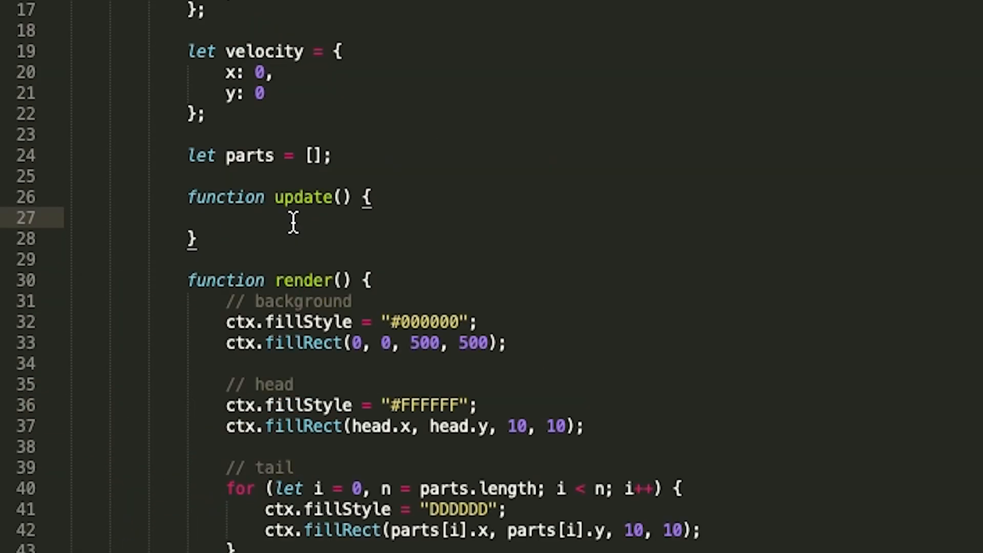
{"action": "type", "text": "parts.unshift();"}
{"action": "type", "text": "parts.pop()"}
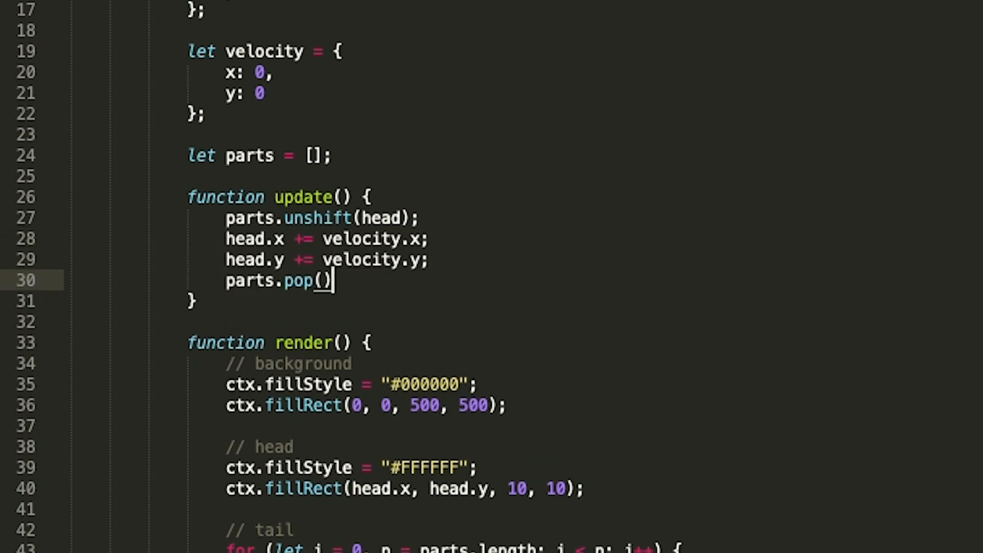
{"action": "scroll", "scroll_direction": "down", "scroll_amount": 3}
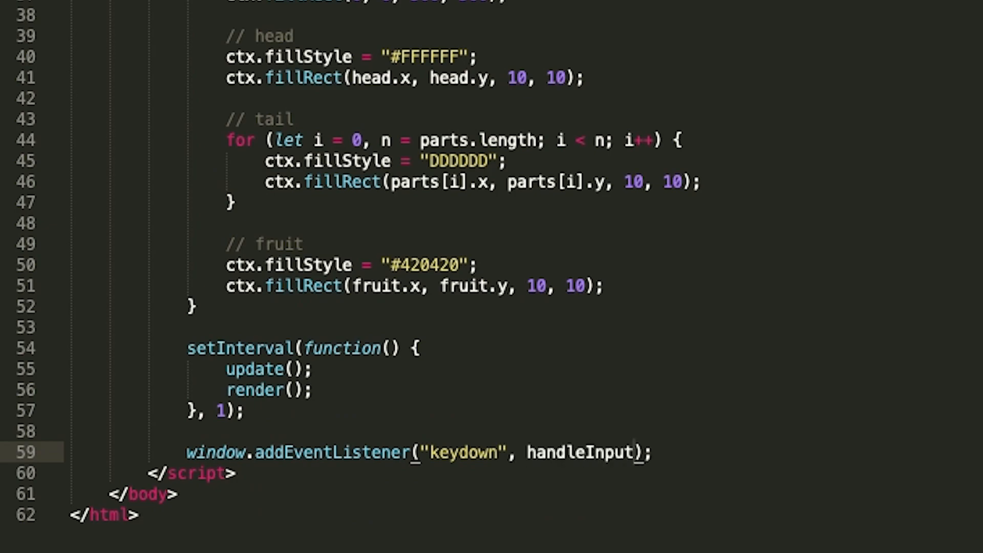
{"action": "scroll", "scroll_direction": "up", "scroll_amount": 3}
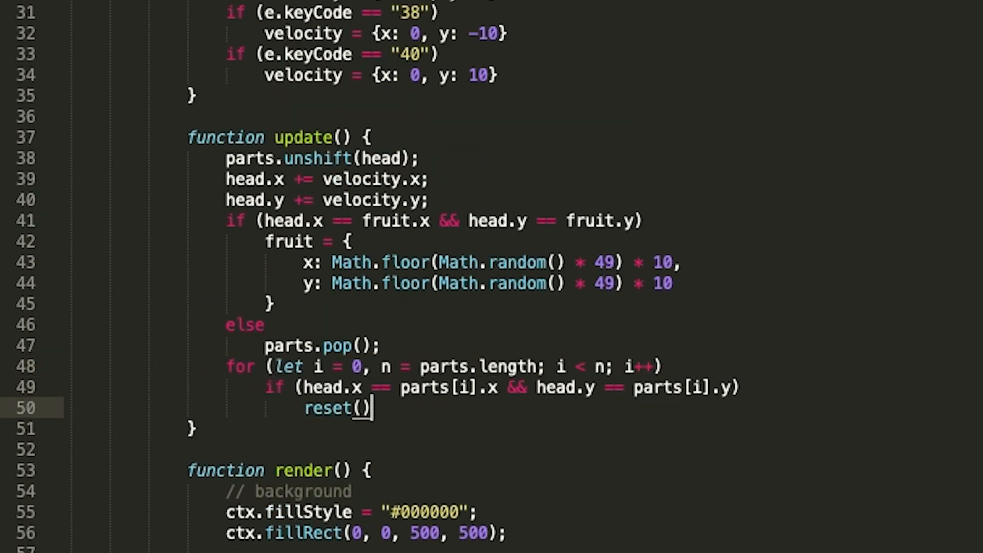
{"action": "scroll", "scroll_direction": "up", "scroll_amount": 3}
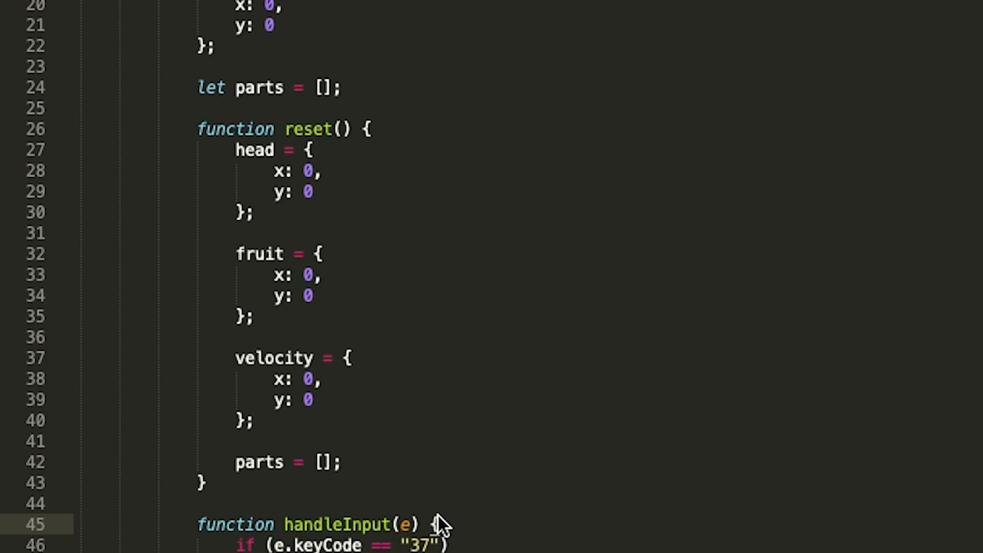